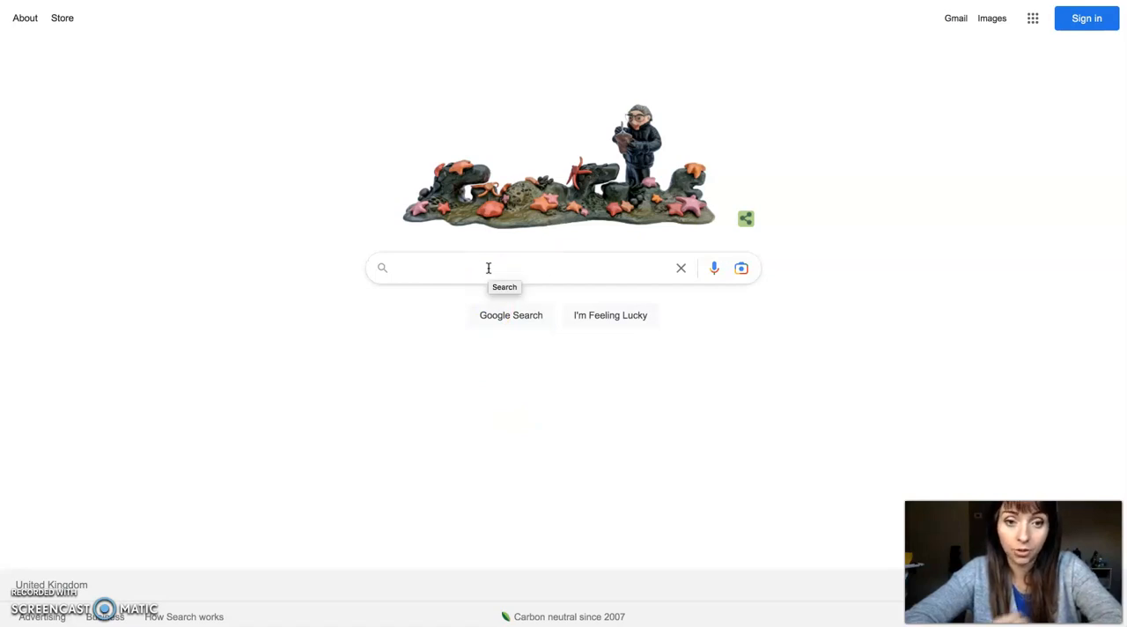
Search Google for 'semrush' to bring up its results page
text(semrush)
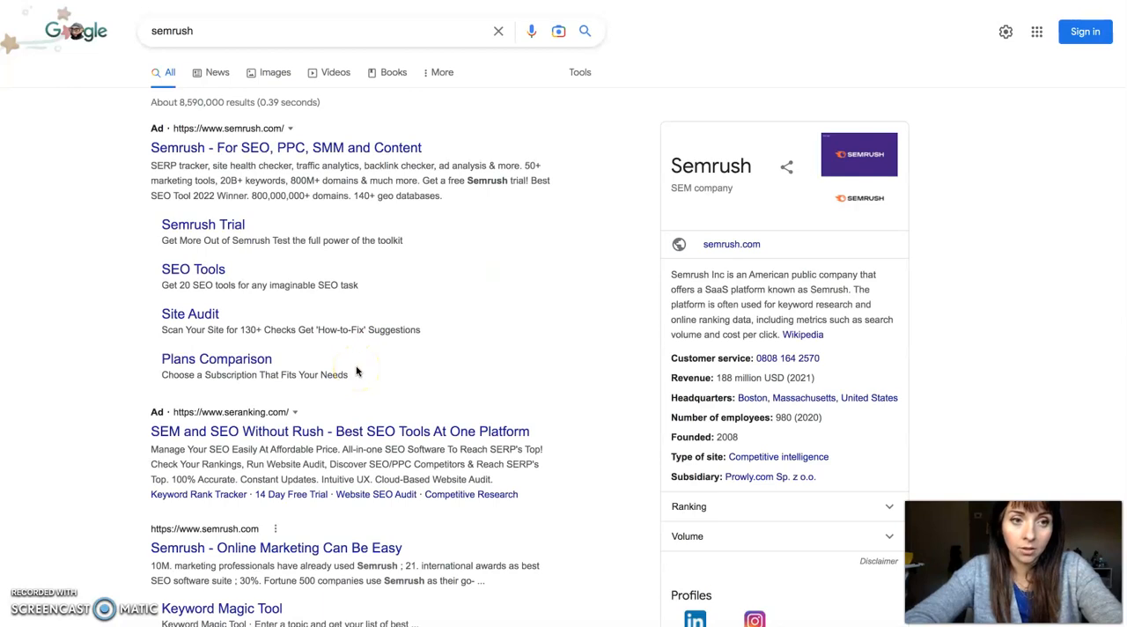
mouse_move(399, 254)
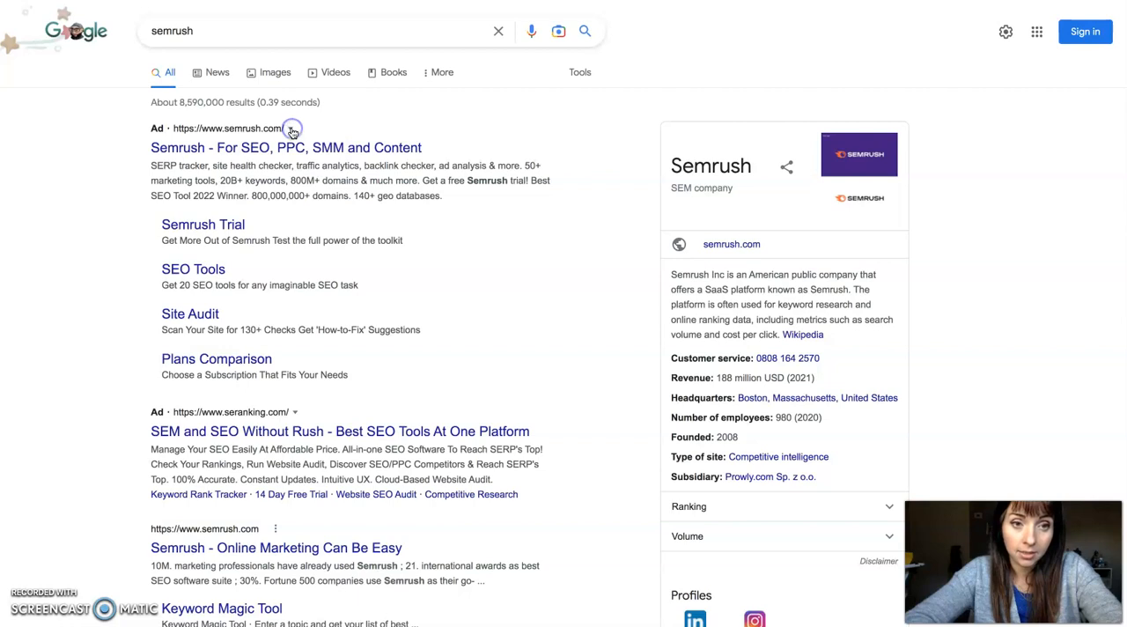
Open 'About this ad' for the top Semrush ad to see its advertiser
click(292, 127)
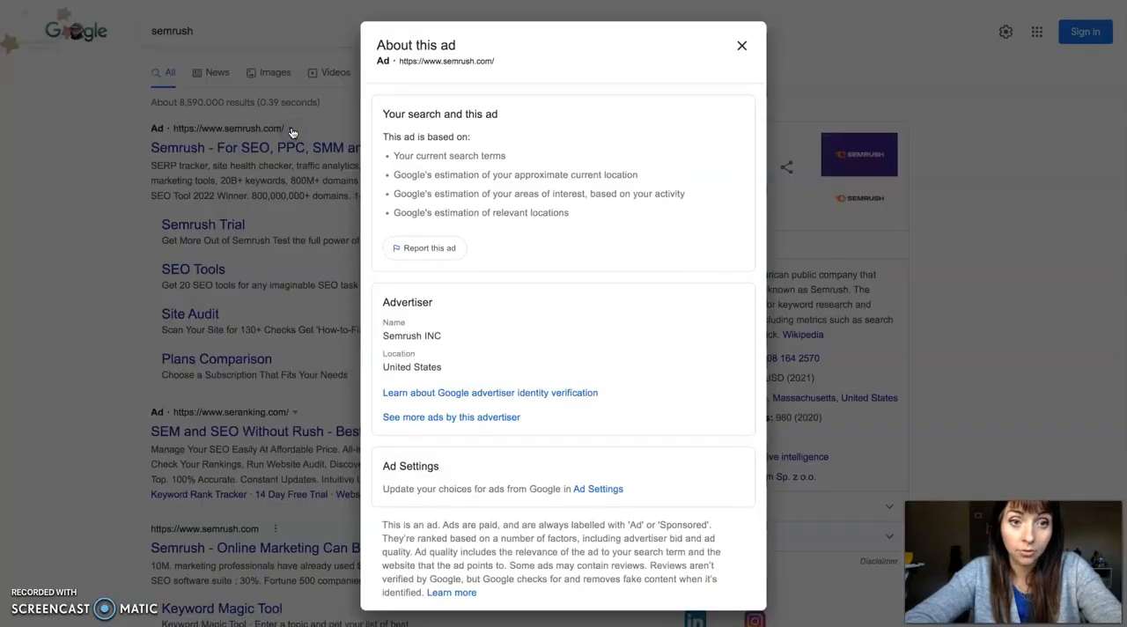
mouse_move(591, 291)
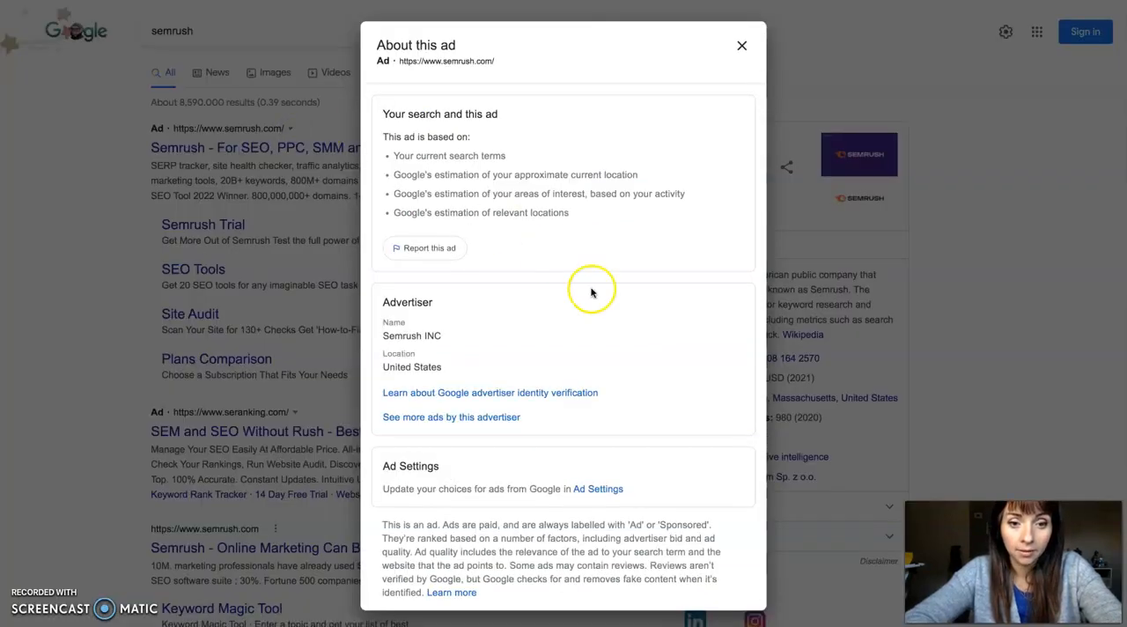
mouse_move(473, 358)
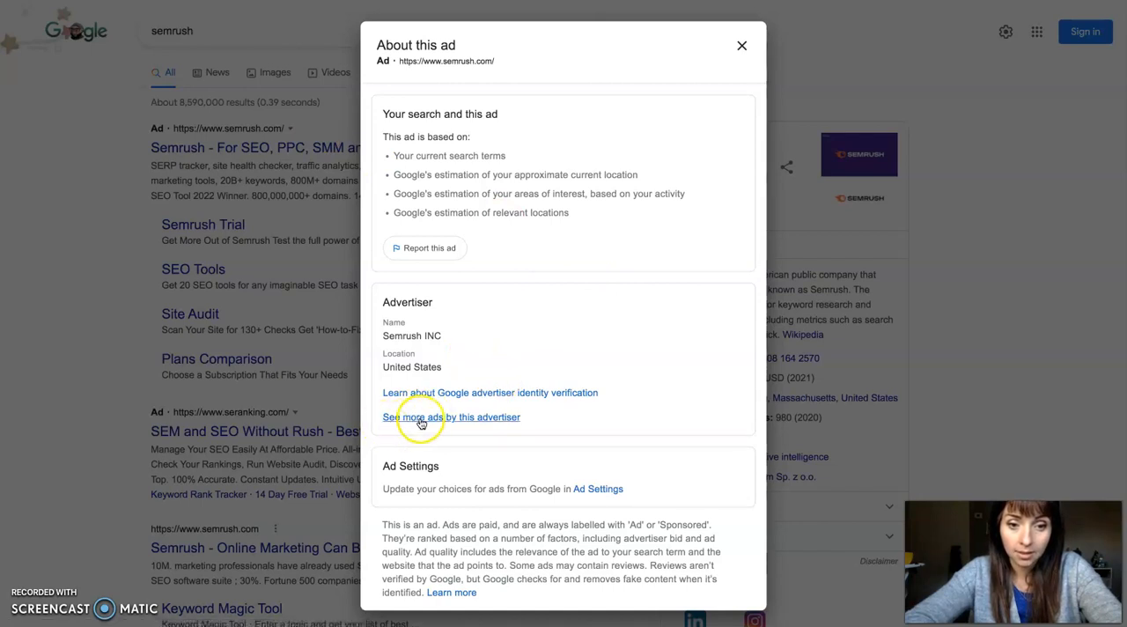
mouse_move(451, 416)
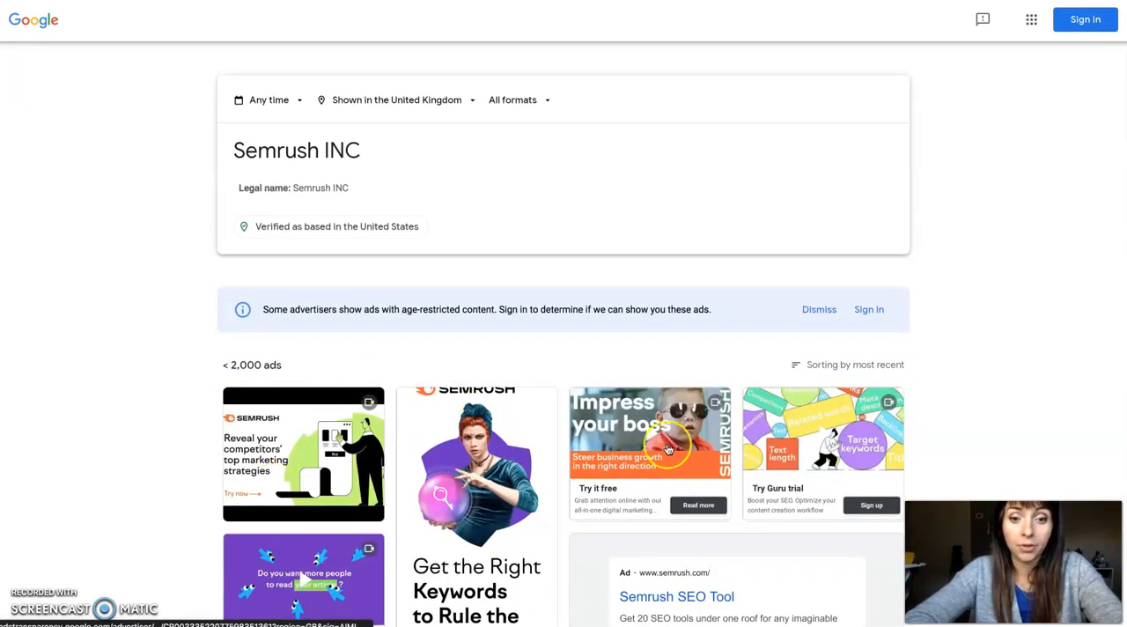
scroll(down, 3)
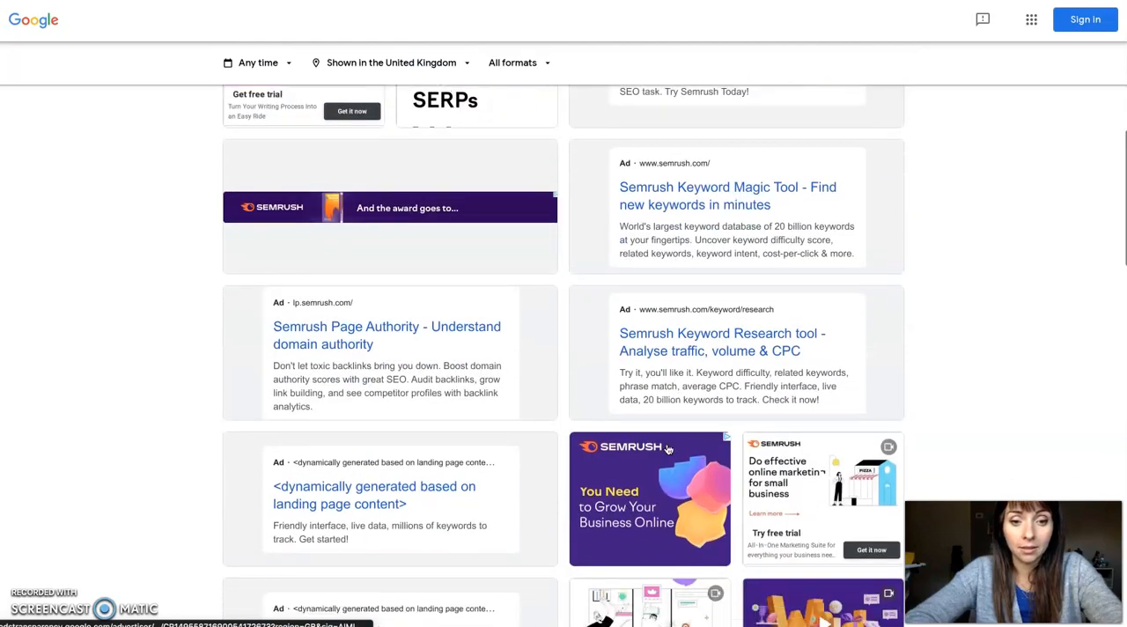
scroll(down, 3)
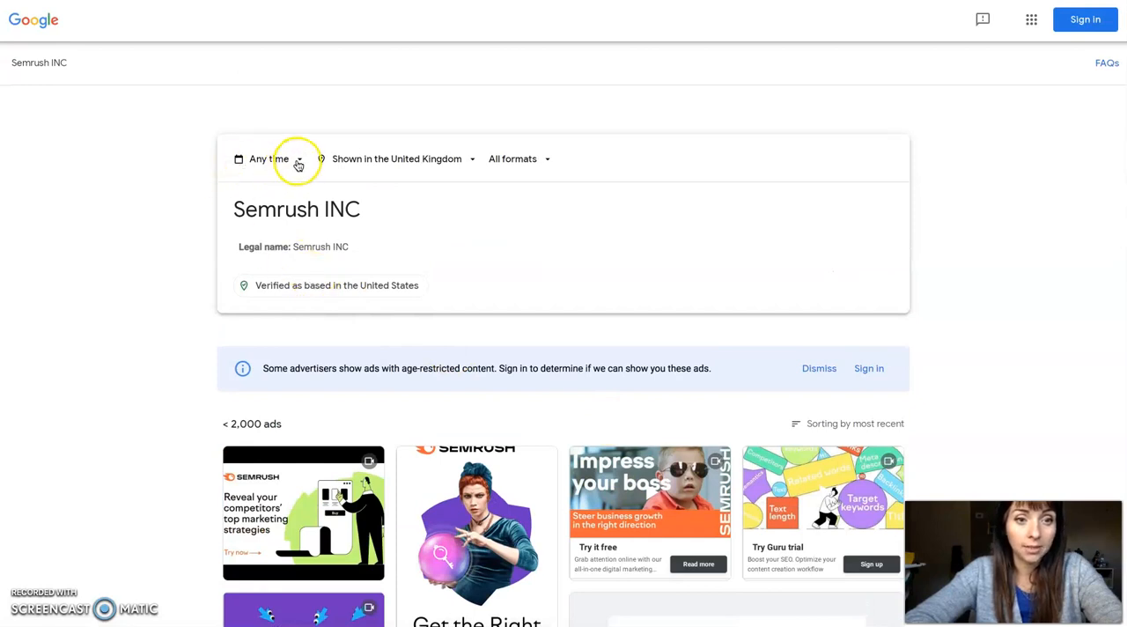
mouse_move(357, 172)
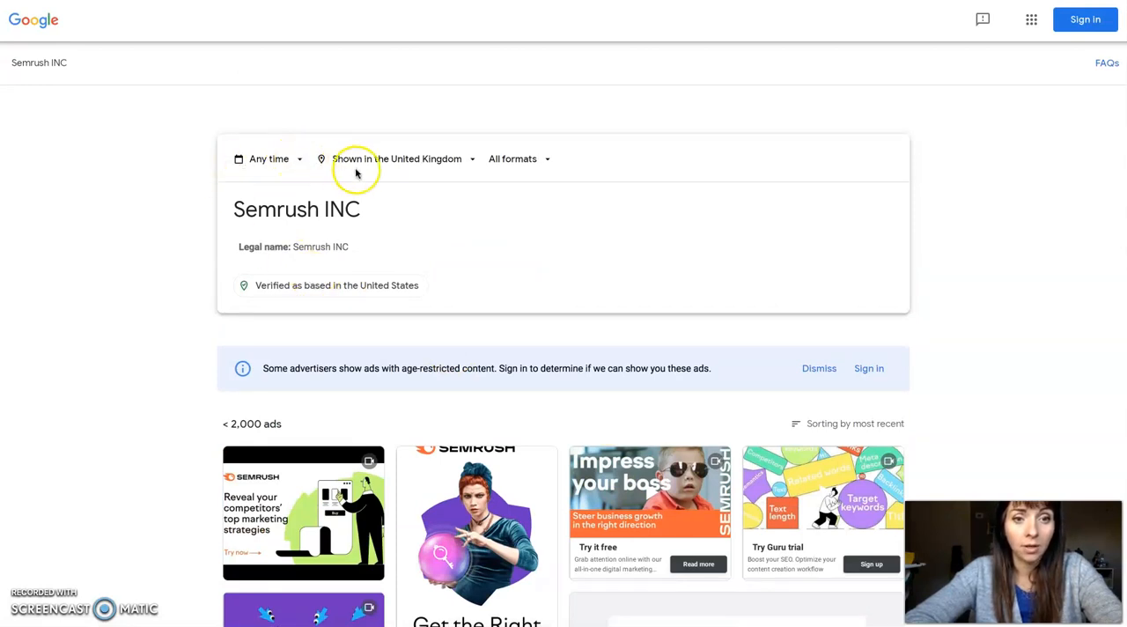
mouse_move(547, 162)
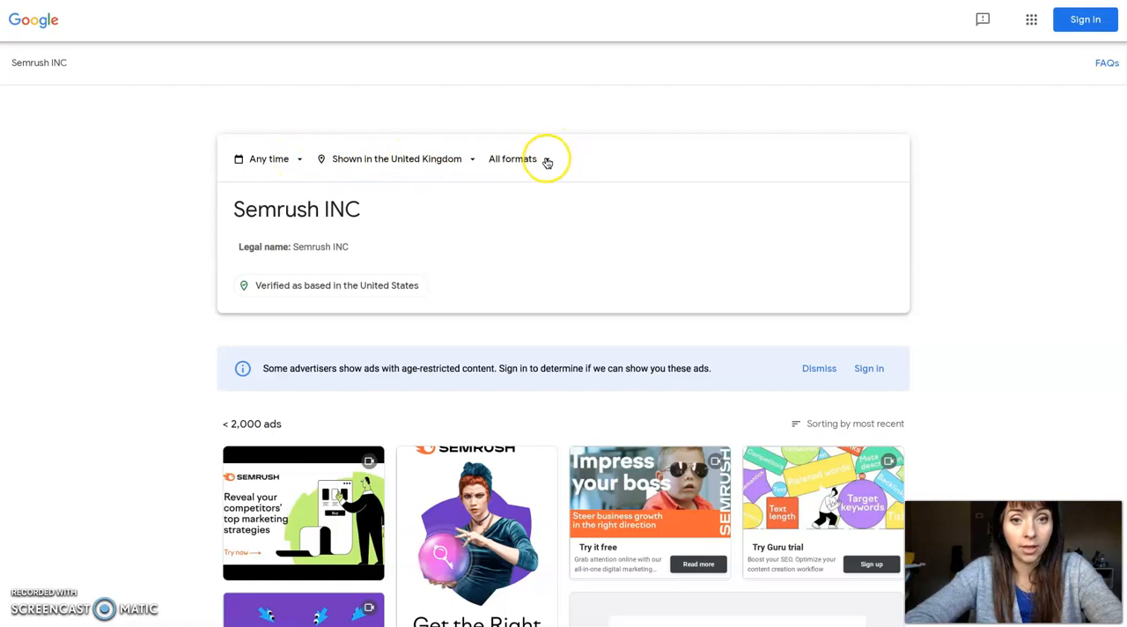
Filter Semrush INC's UK ads to the Text format and scroll through the results
click(513, 158)
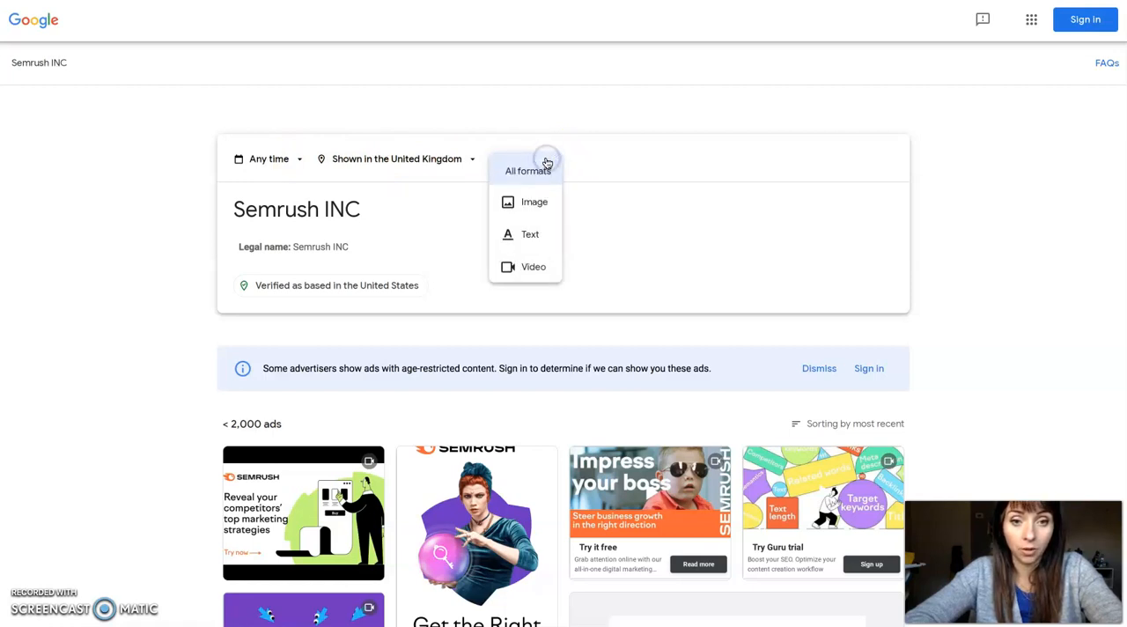
mouse_move(535, 219)
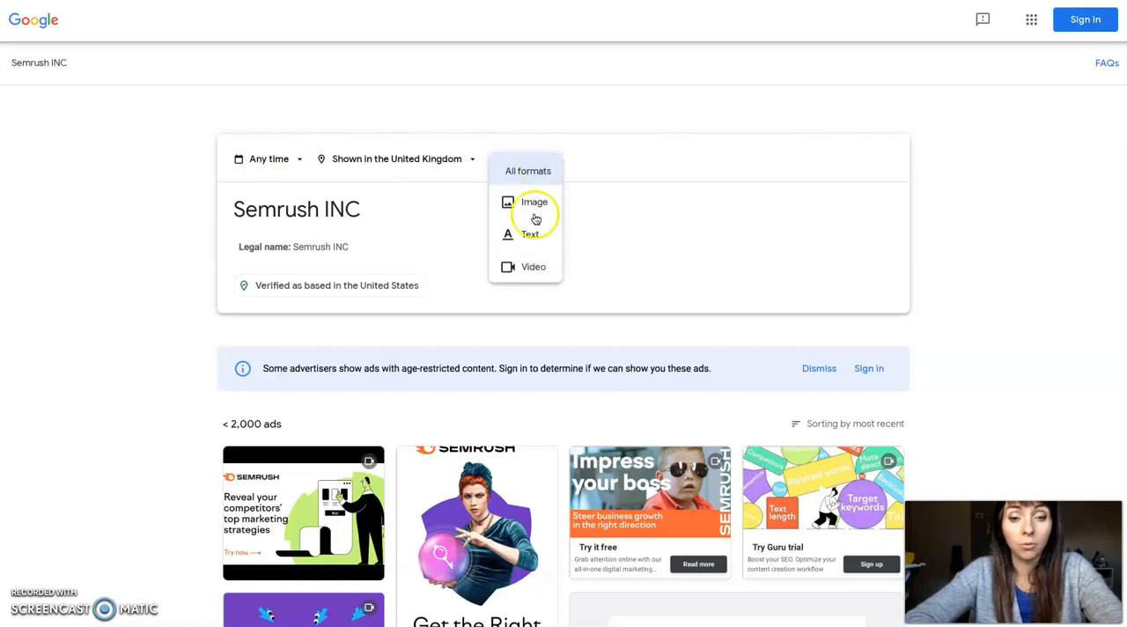
click(530, 234)
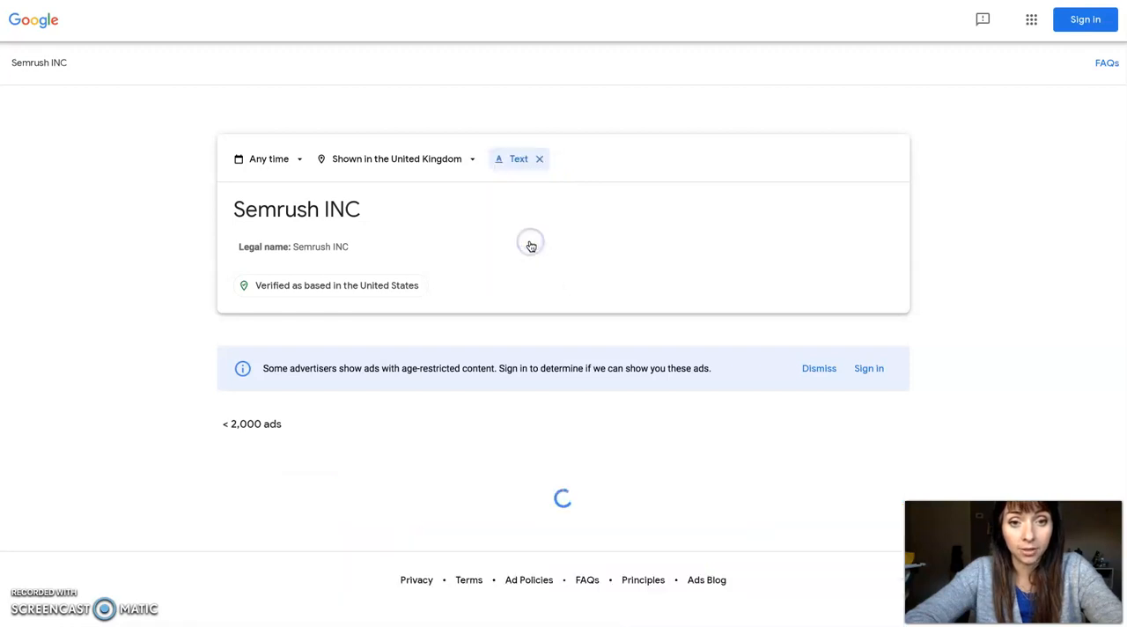
scroll(down, 3)
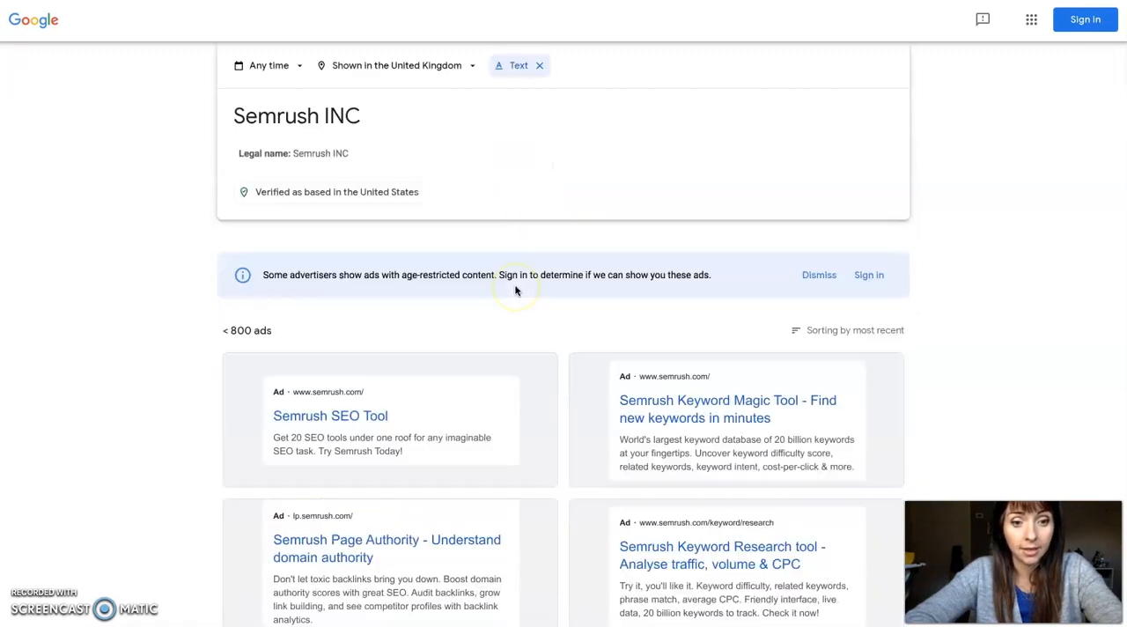
scroll(down, 3)
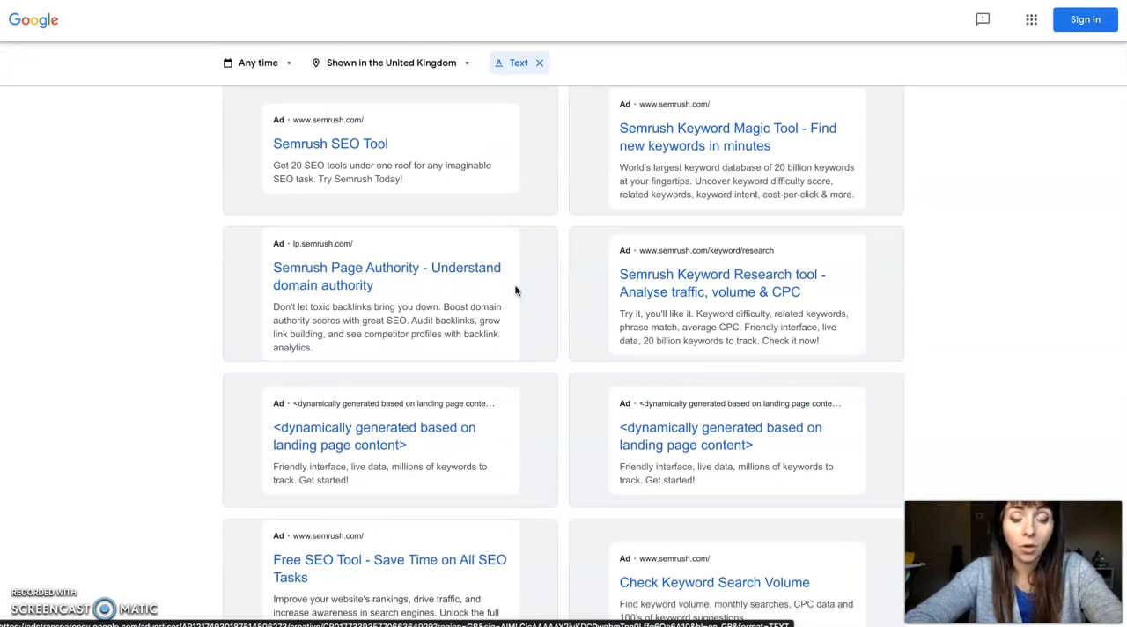
mouse_move(393, 76)
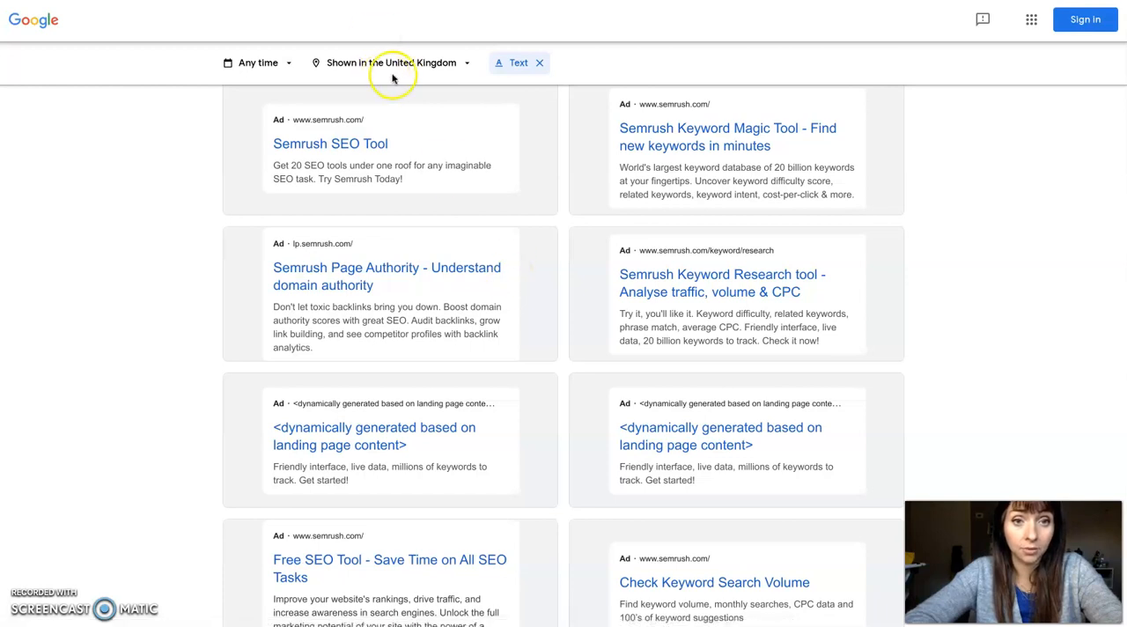
scroll(down, 3)
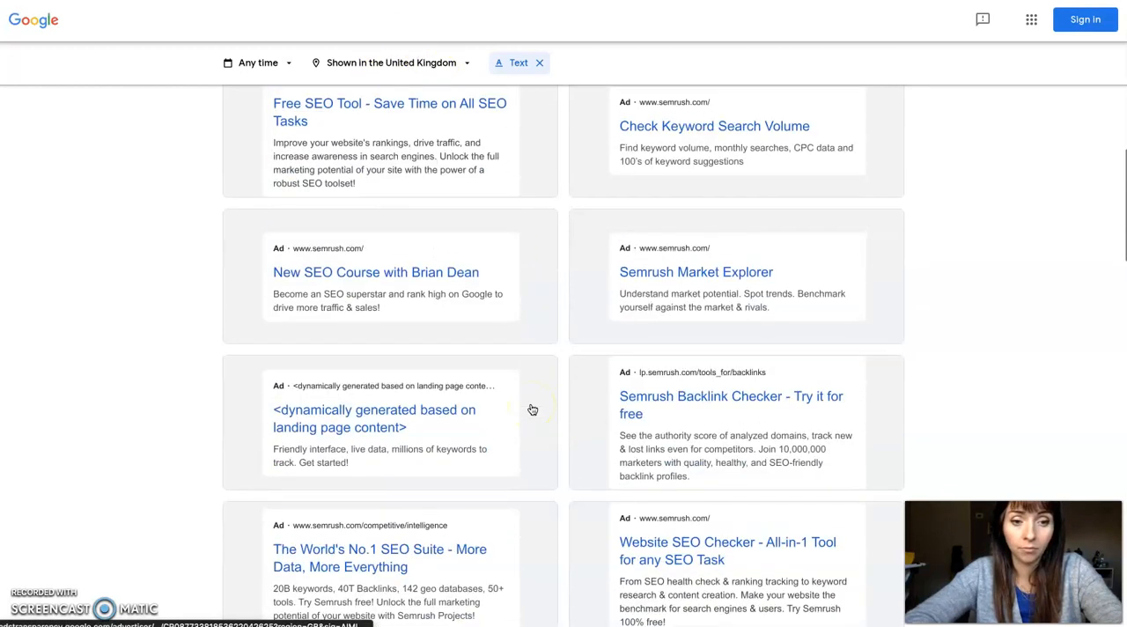
scroll(up, 3)
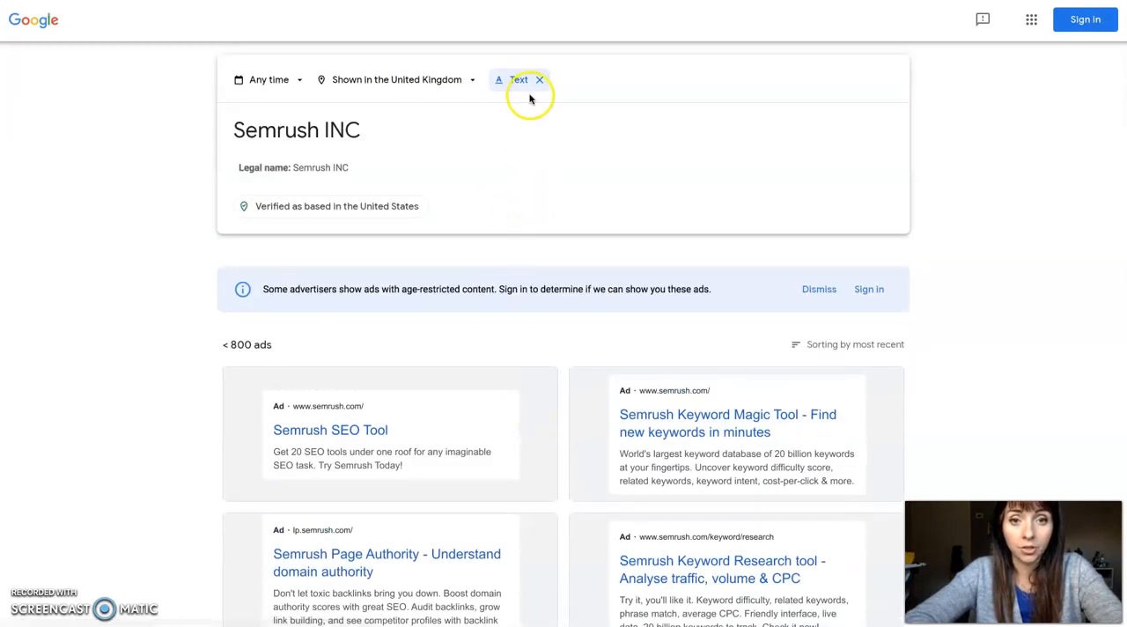
Replace the Text filter with Image and scroll through Semrush INC's image ads
click(539, 79)
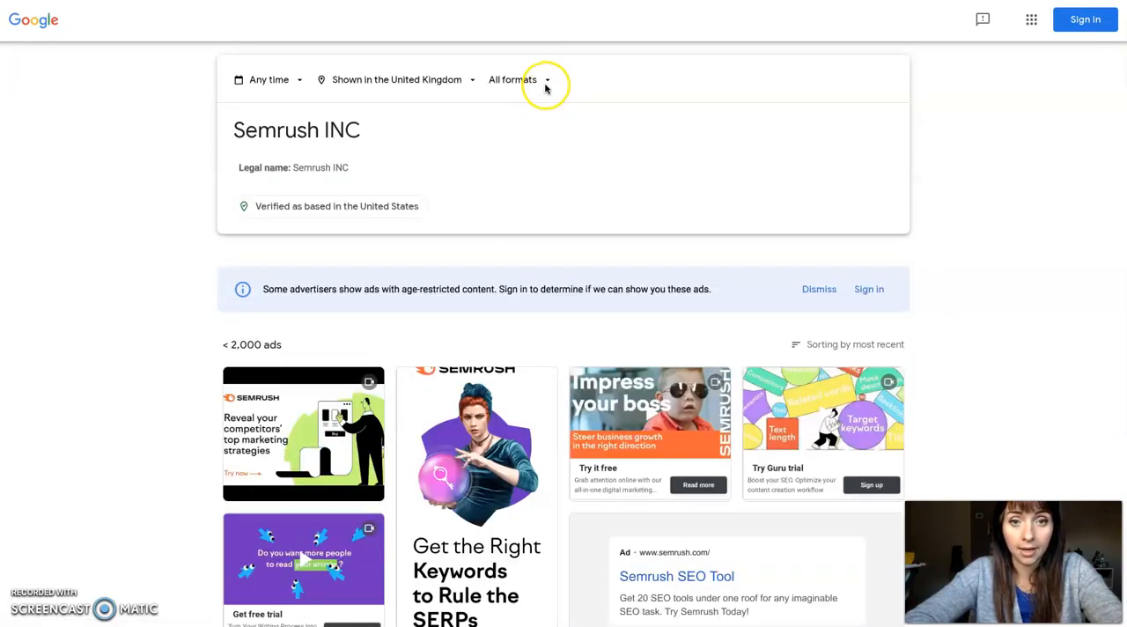
click(512, 79)
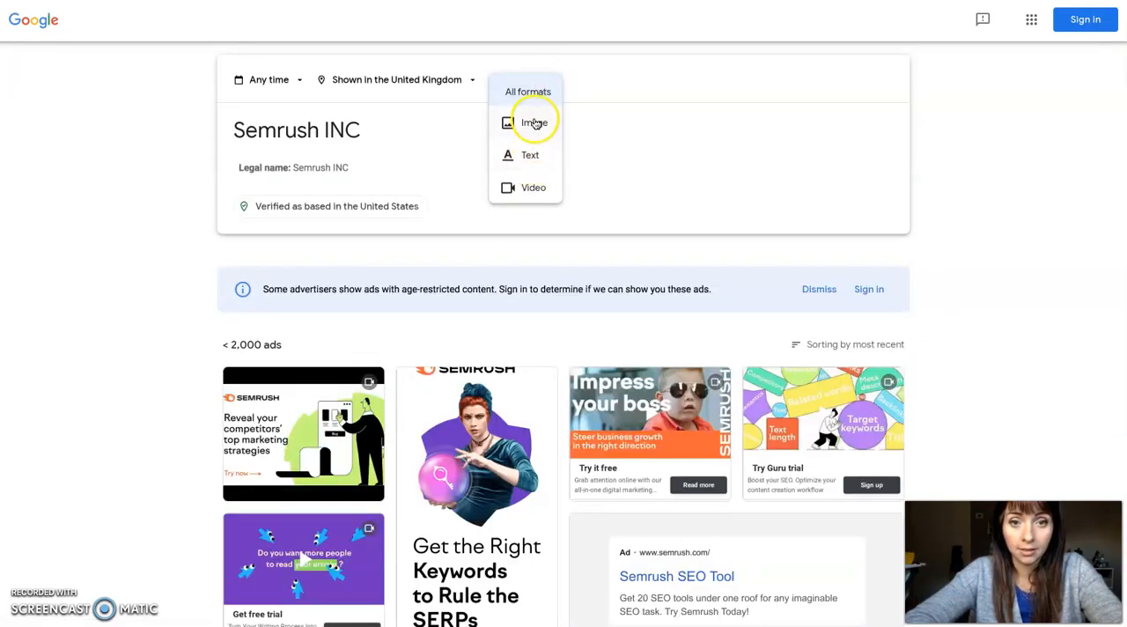
click(534, 122)
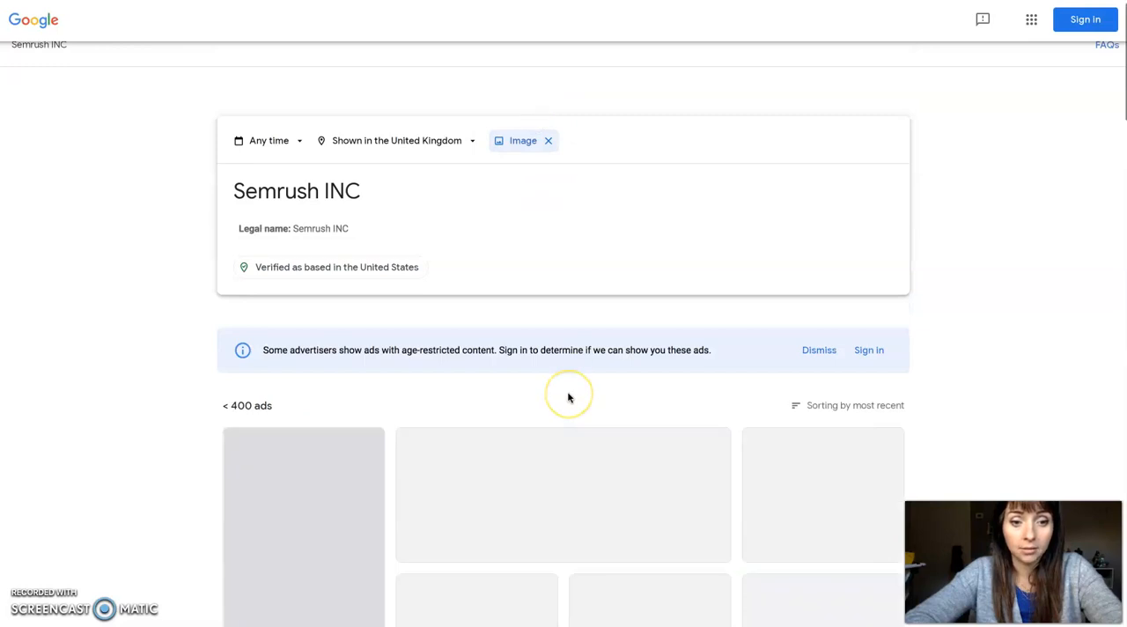
scroll(down, 3)
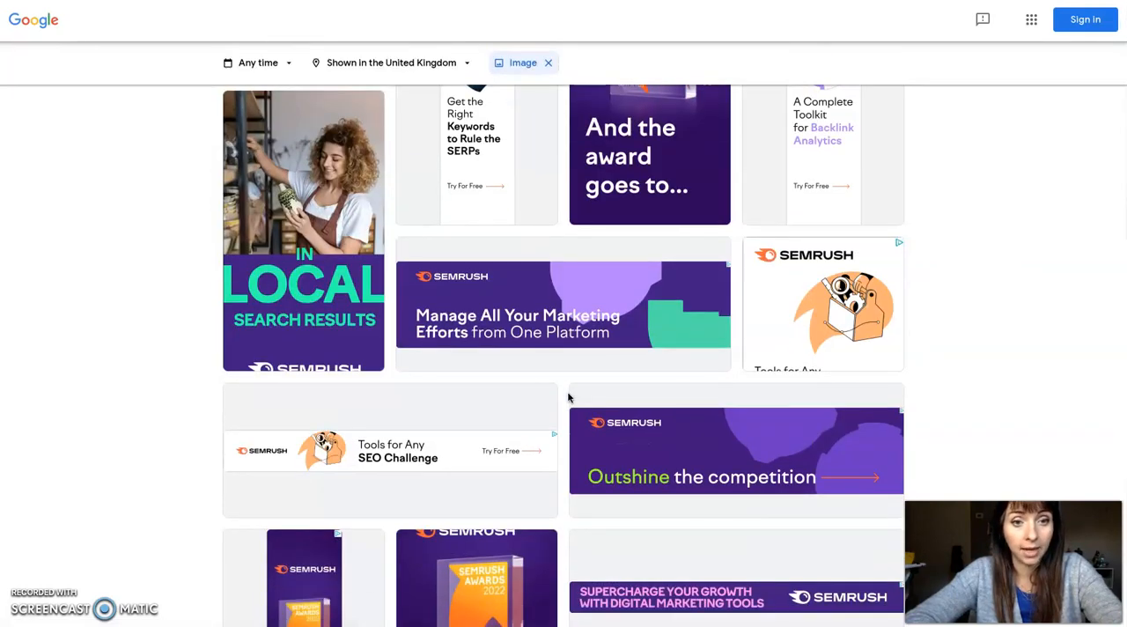
scroll(down, 3)
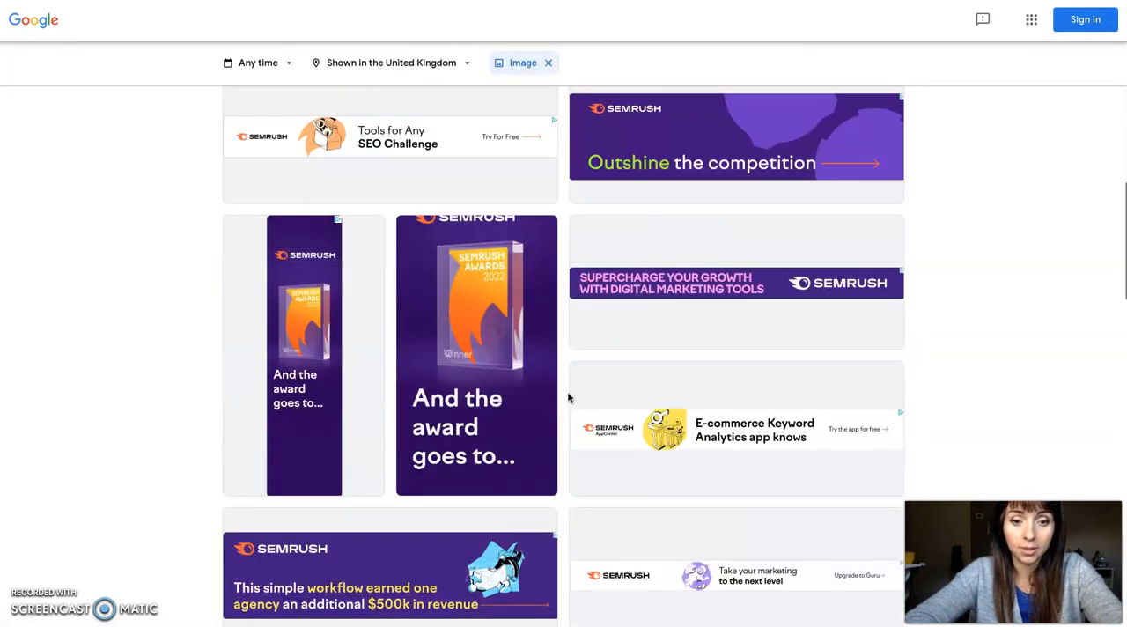
scroll(down, 3)
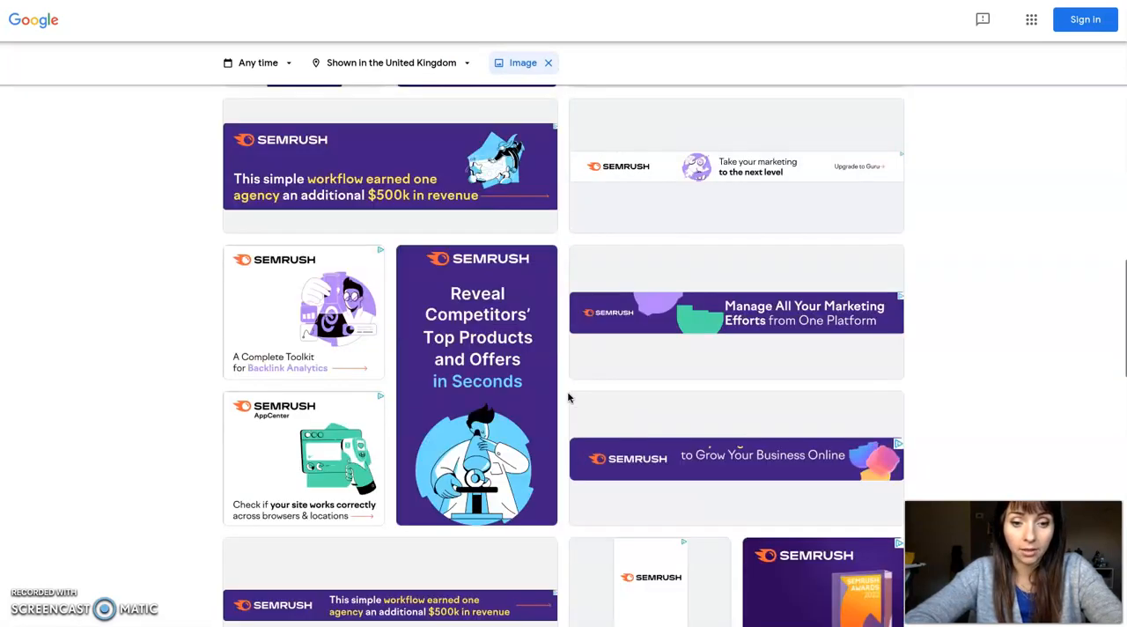
scroll(down, 3)
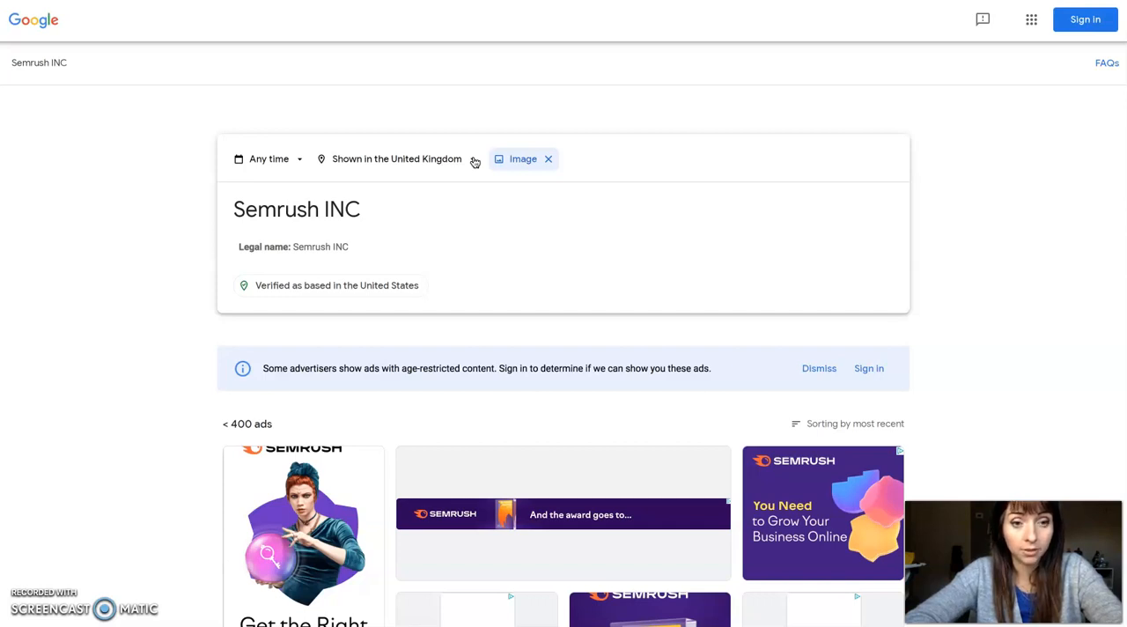
mouse_move(475, 236)
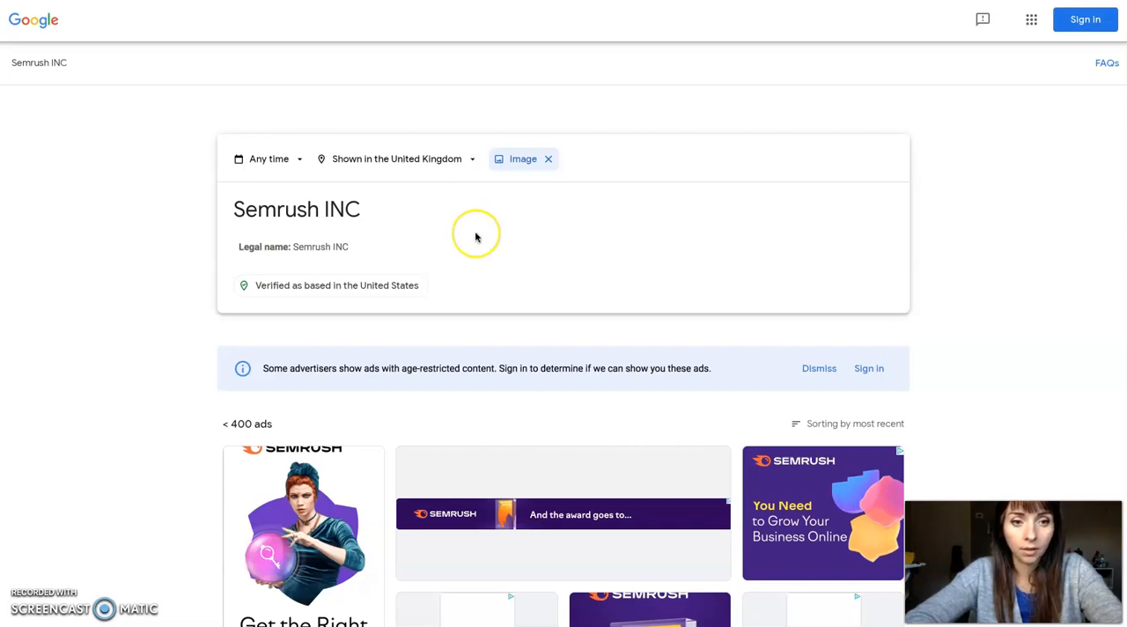
scroll(down, 3)
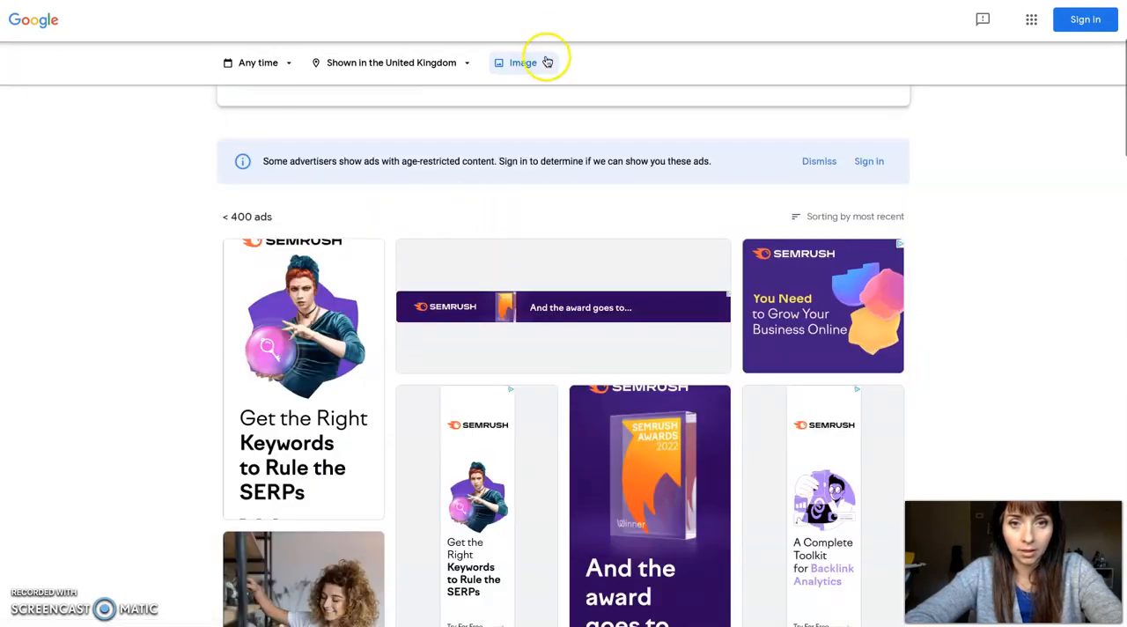
Replace the Image filter with Video and scroll through the video ads
click(518, 62)
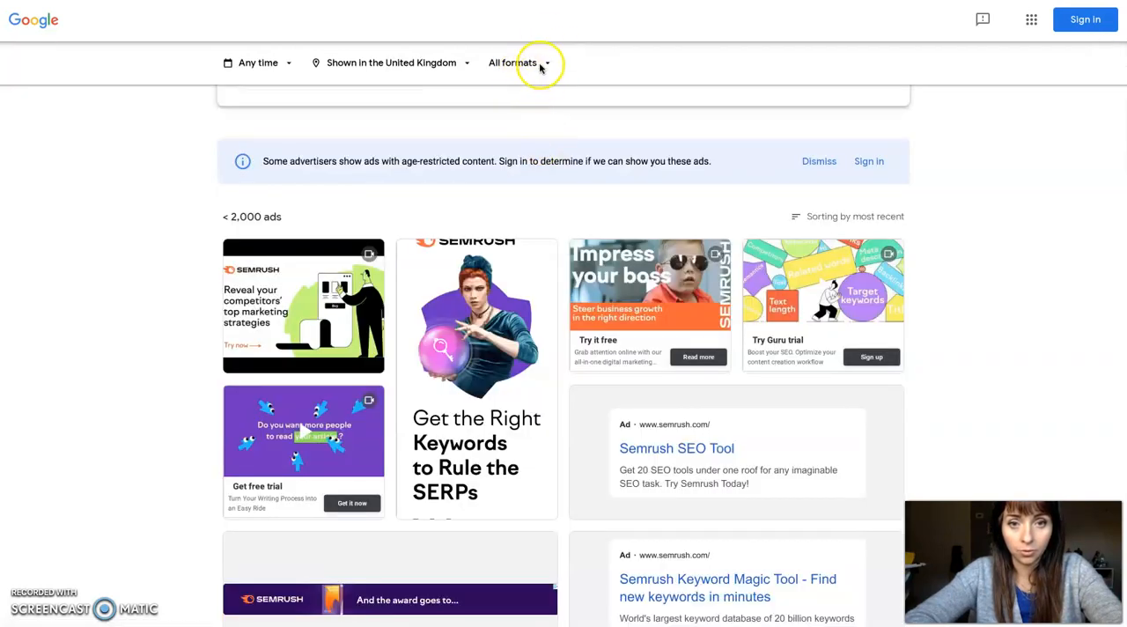
click(513, 62)
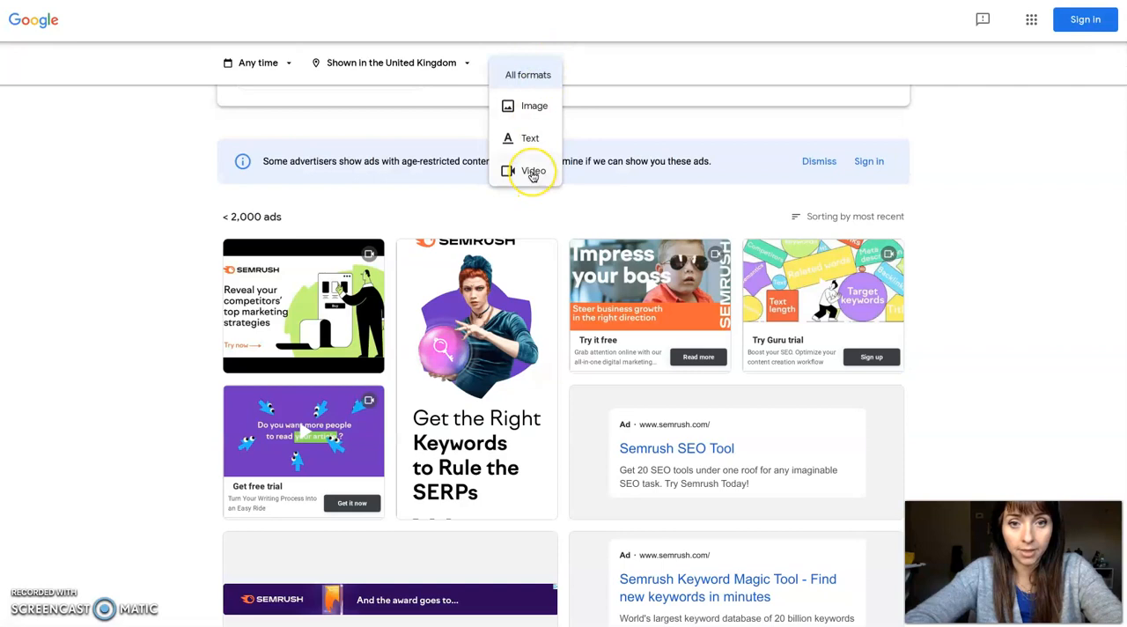
click(532, 171)
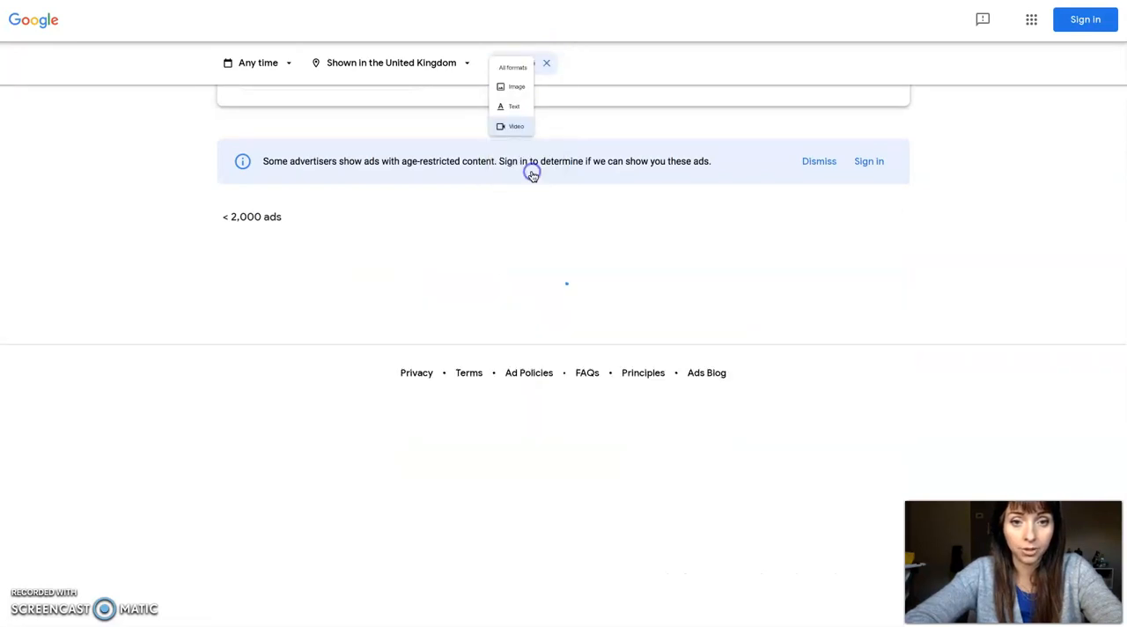
click(516, 125)
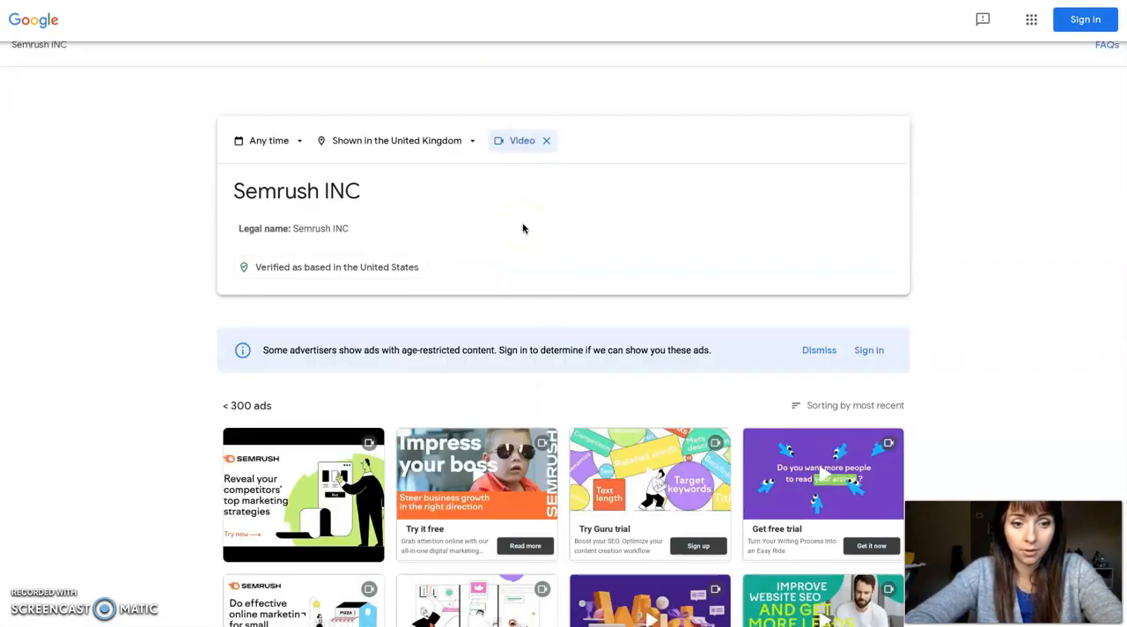
scroll(down, 3)
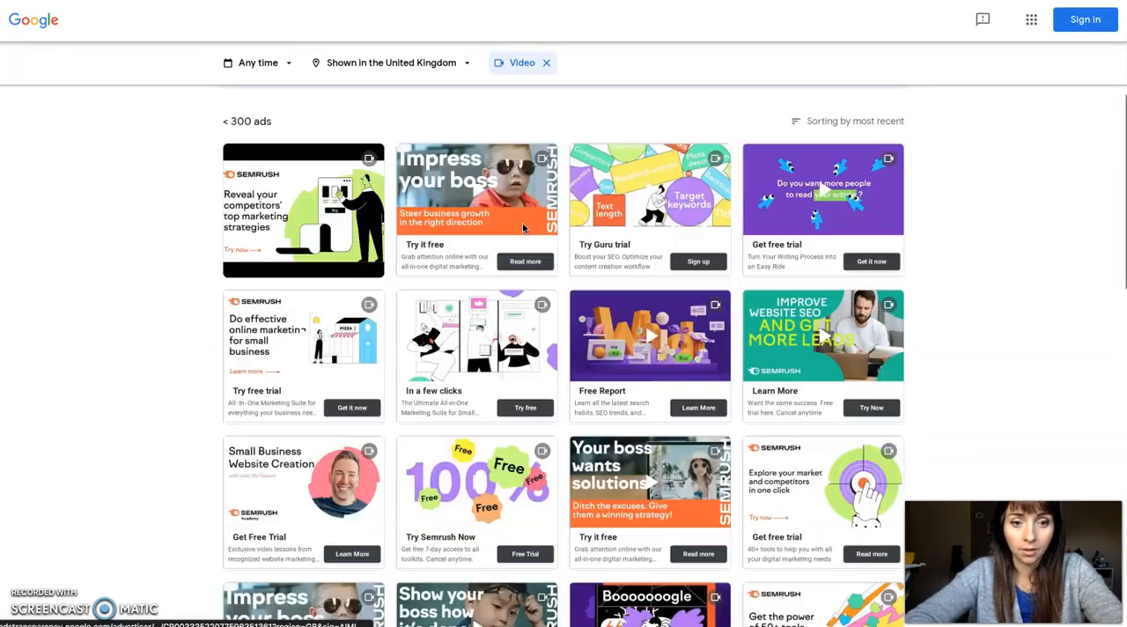
scroll(down, 3)
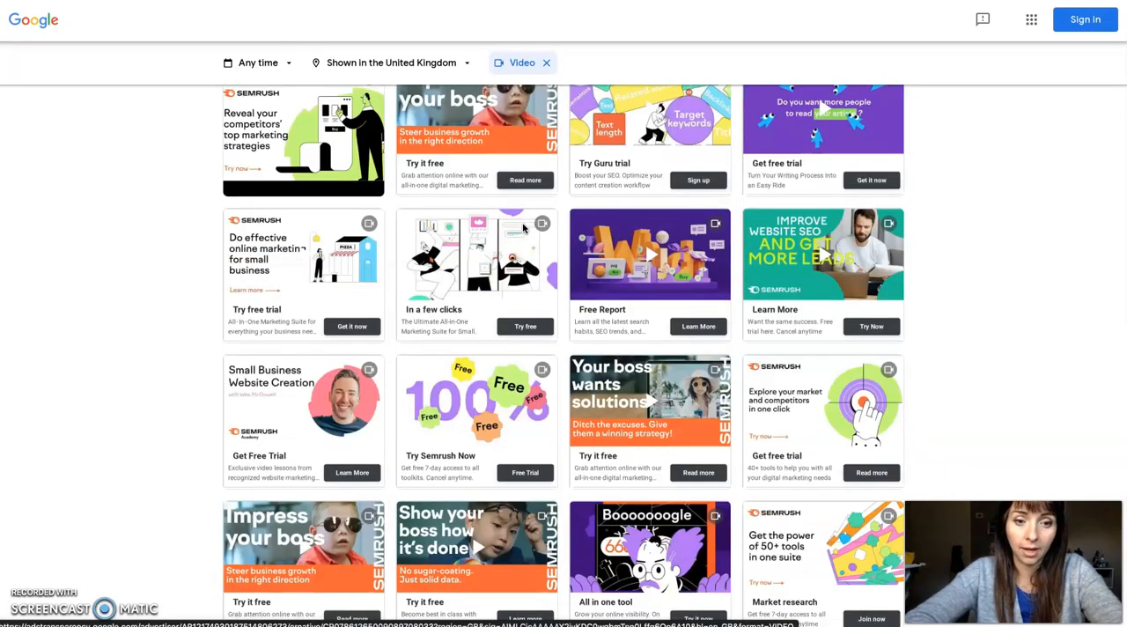
scroll(down, 3)
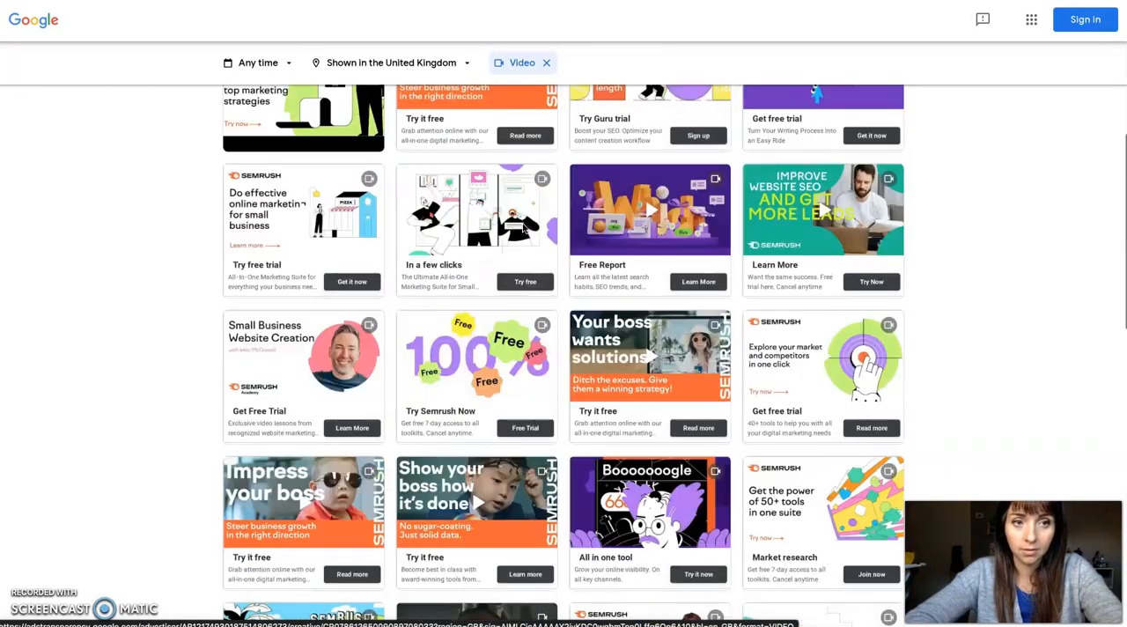